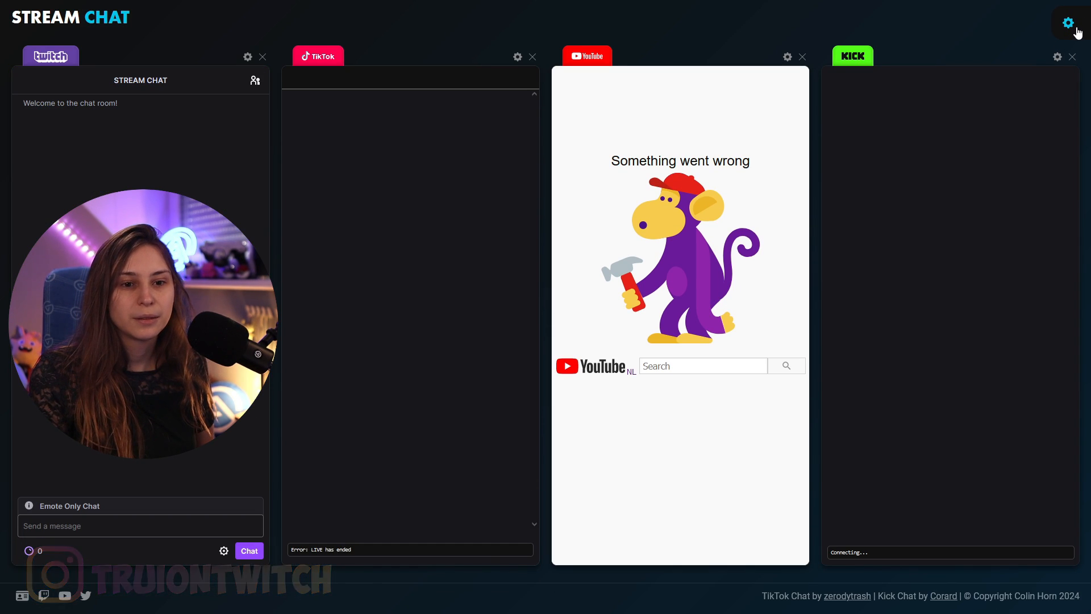
- Enter 'Trui' as the Twitch username and 'Truiontwitch' as the TikTok username in settings
click(1067, 23)
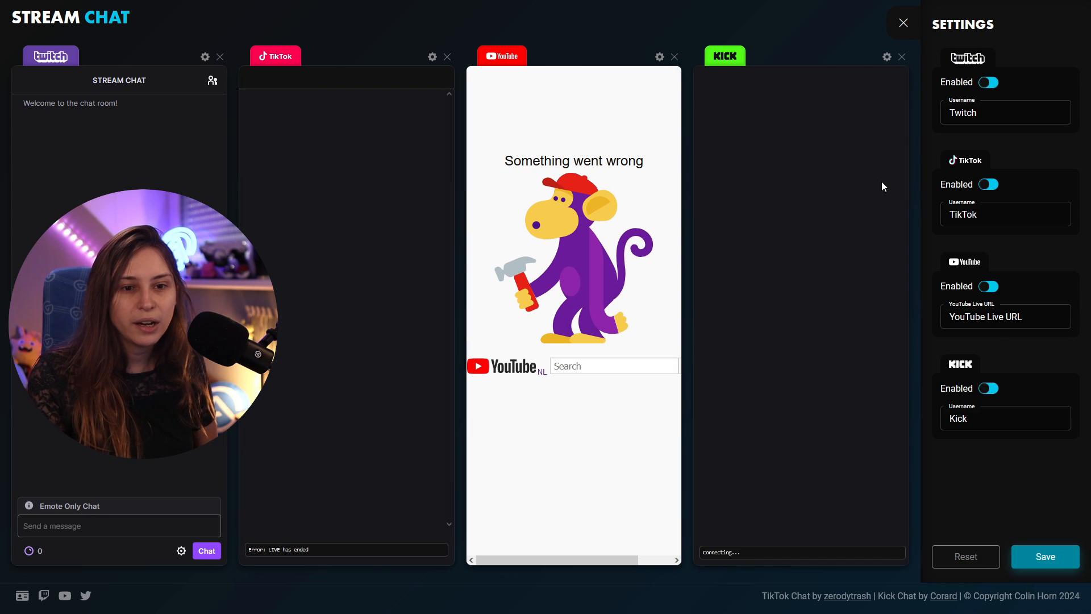
triple_click(1005, 113)
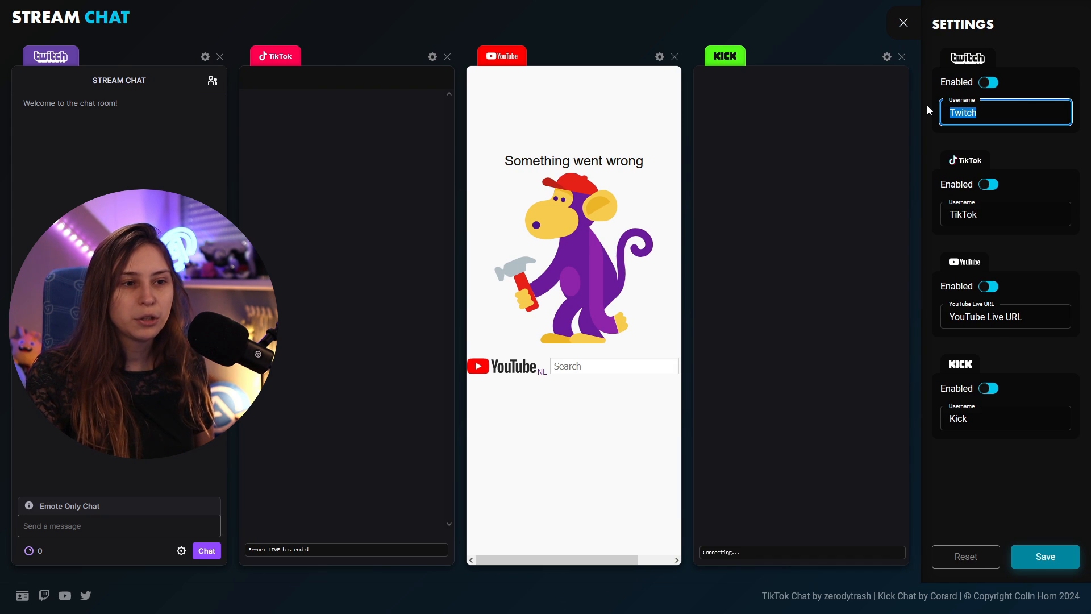
text(Trui)
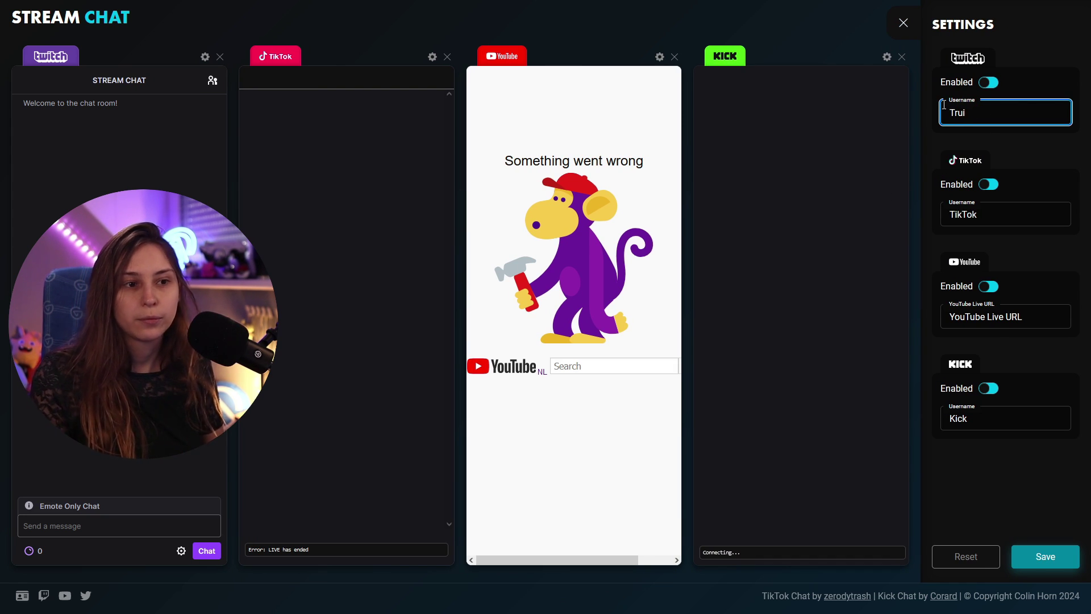
click(1004, 213)
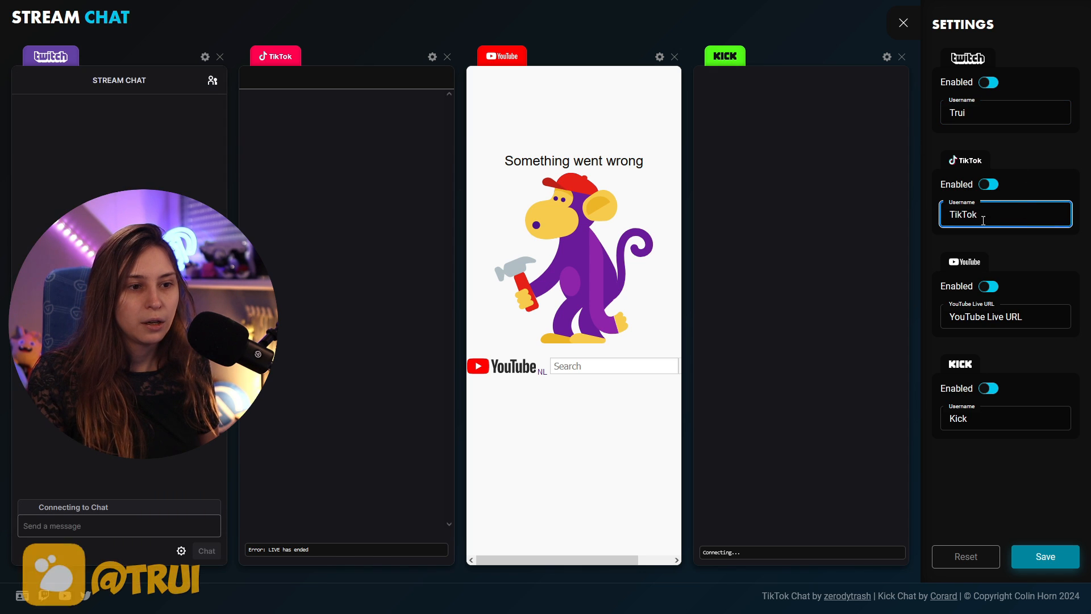
text(Truiont)
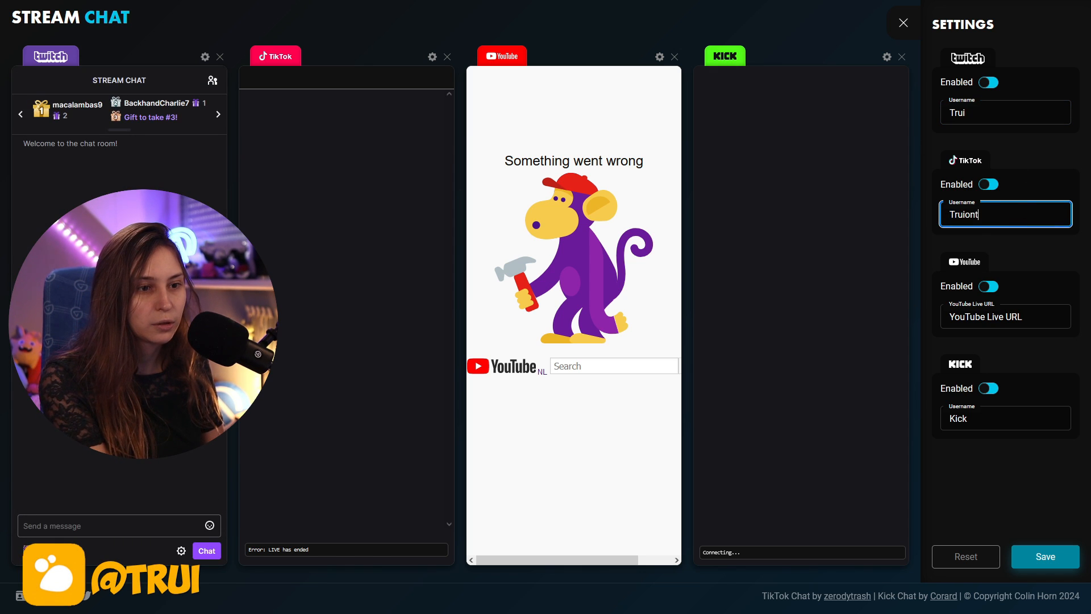
text(witch)
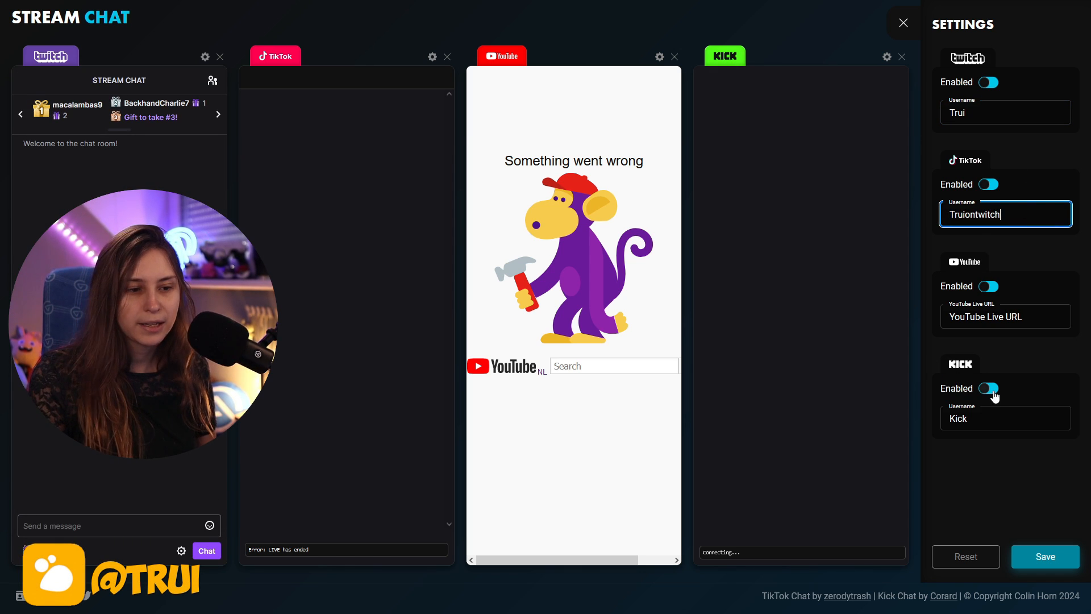
- Switch the Kick Enabled toggle off so the Kick column disappears from the dashboard
click(987, 388)
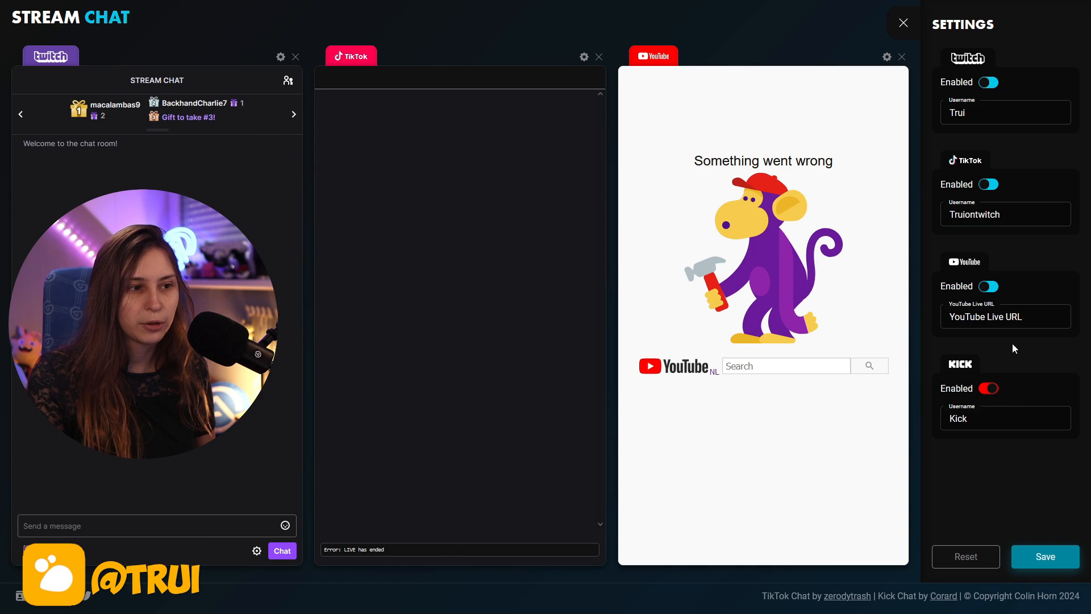
mouse_move(905, 327)
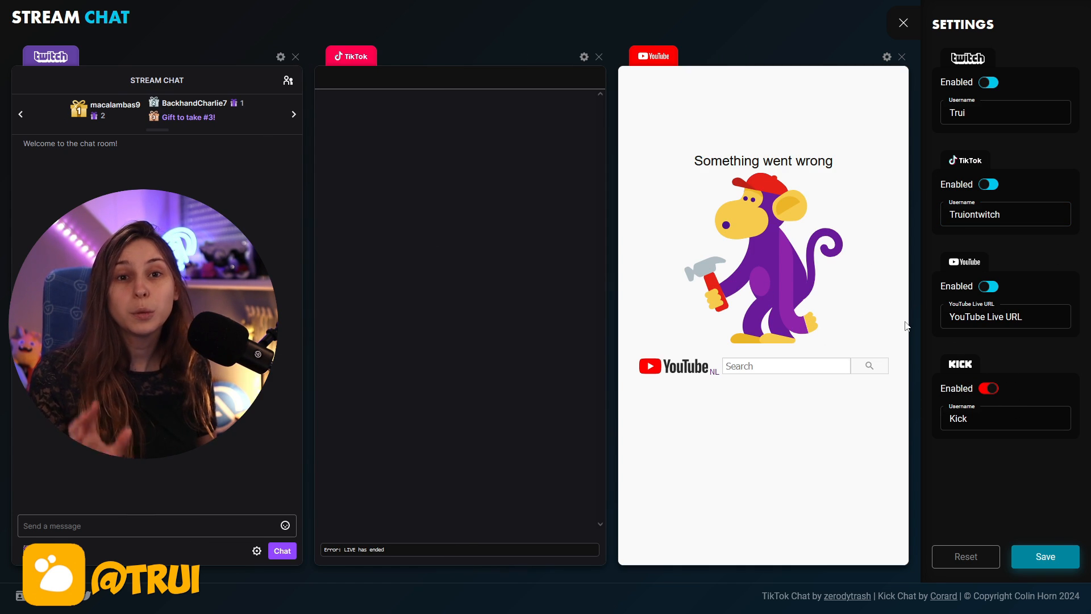
click(1004, 317)
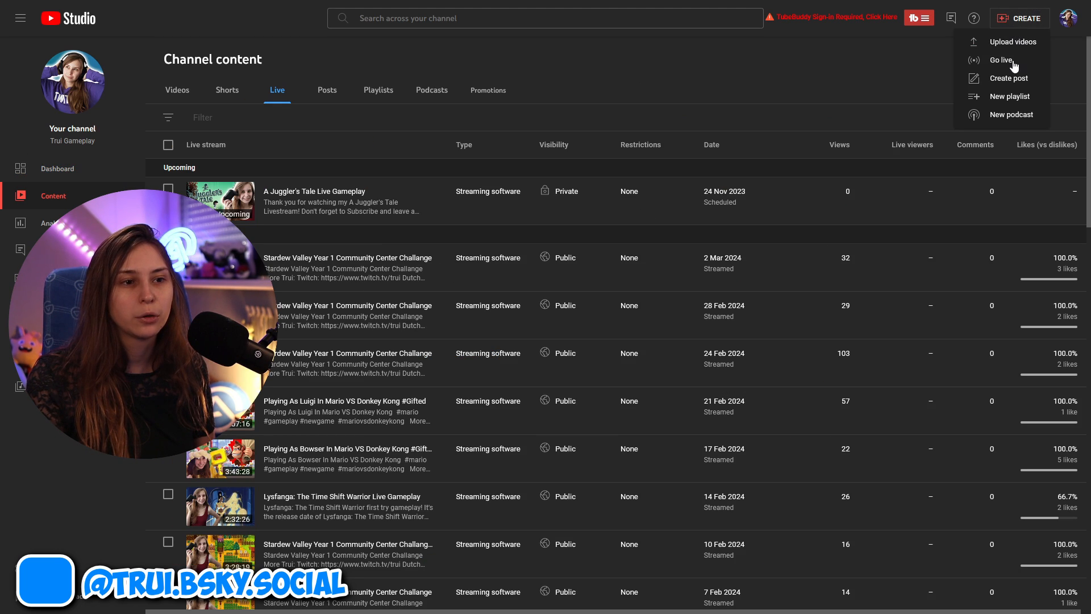
- Go live from Create and expand the options of the upcoming A Juggler's Tale Live Gameplay stream
click(1001, 60)
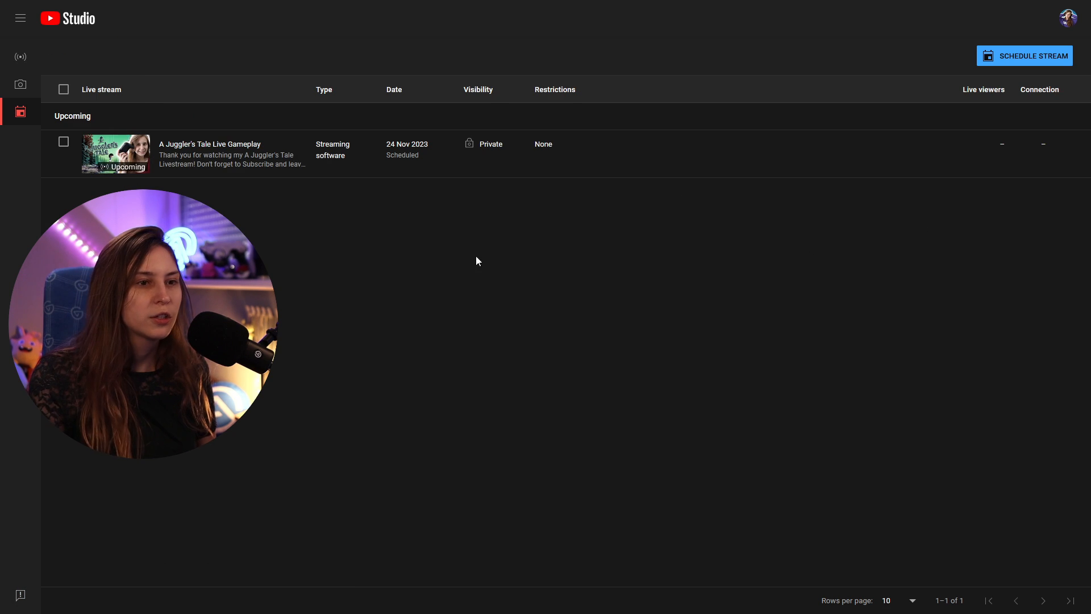
mouse_move(58, 43)
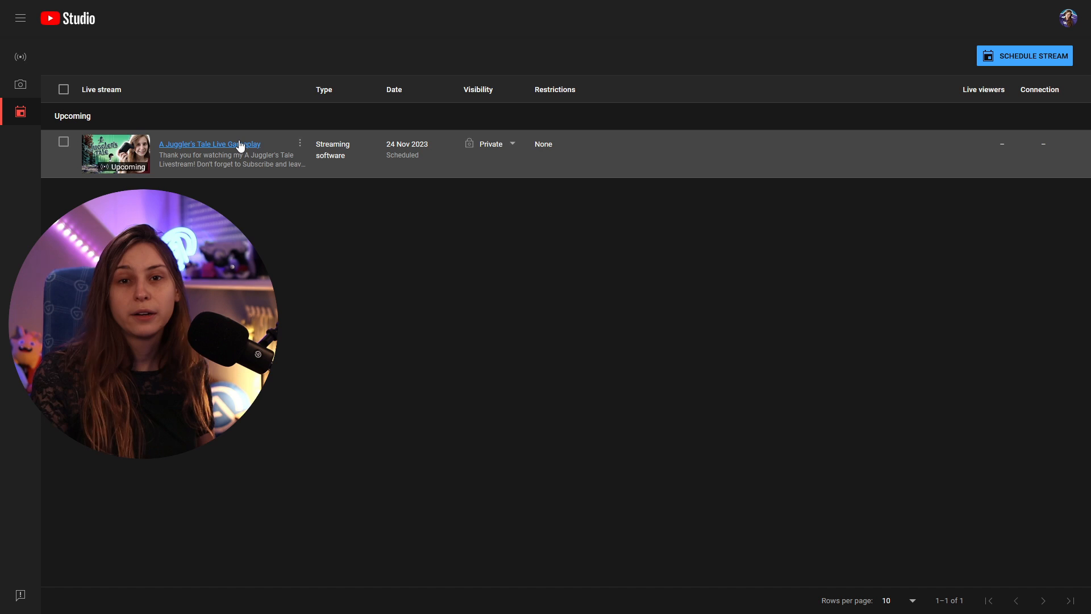
mouse_move(299, 144)
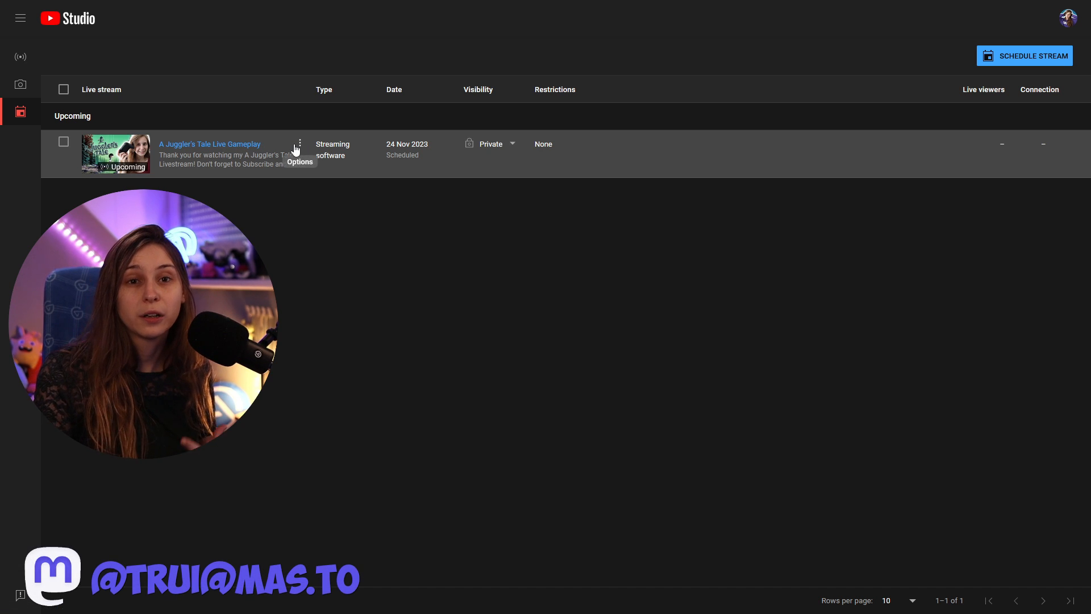
click(298, 145)
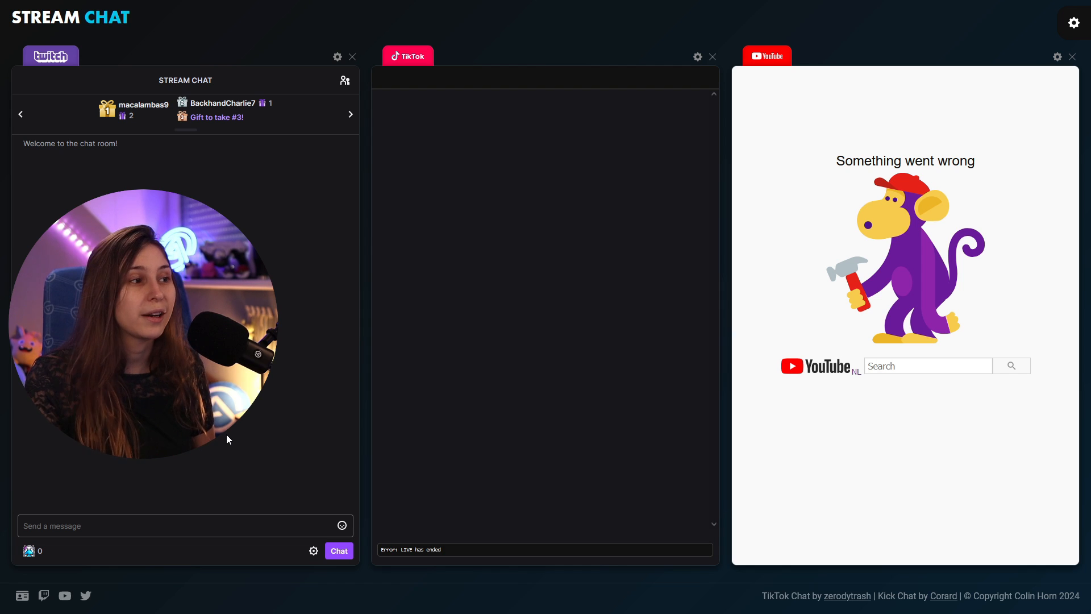
mouse_move(796, 285)
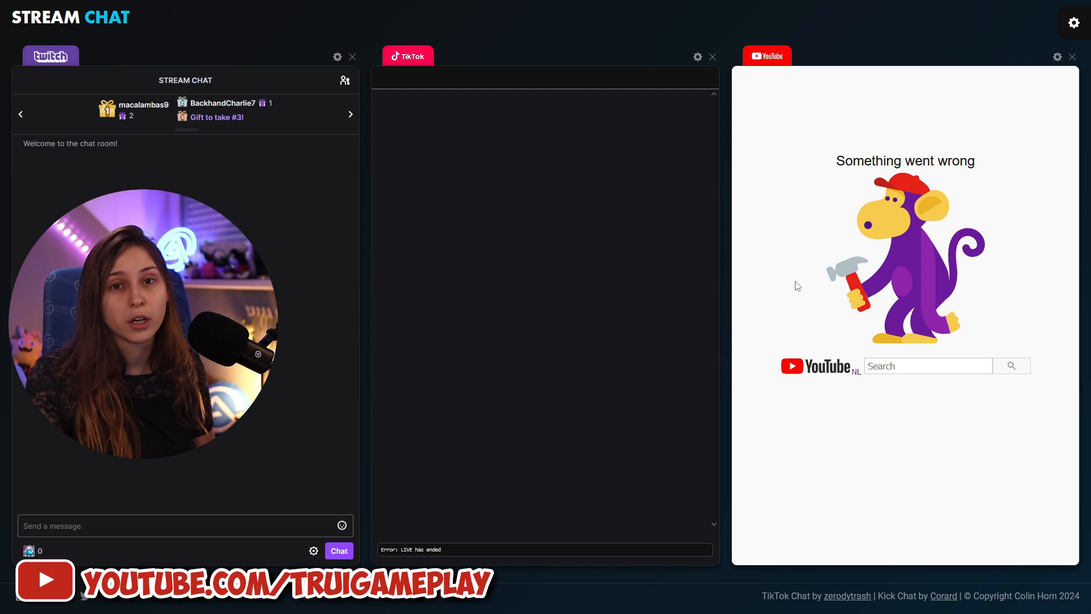
mouse_move(1071, 23)
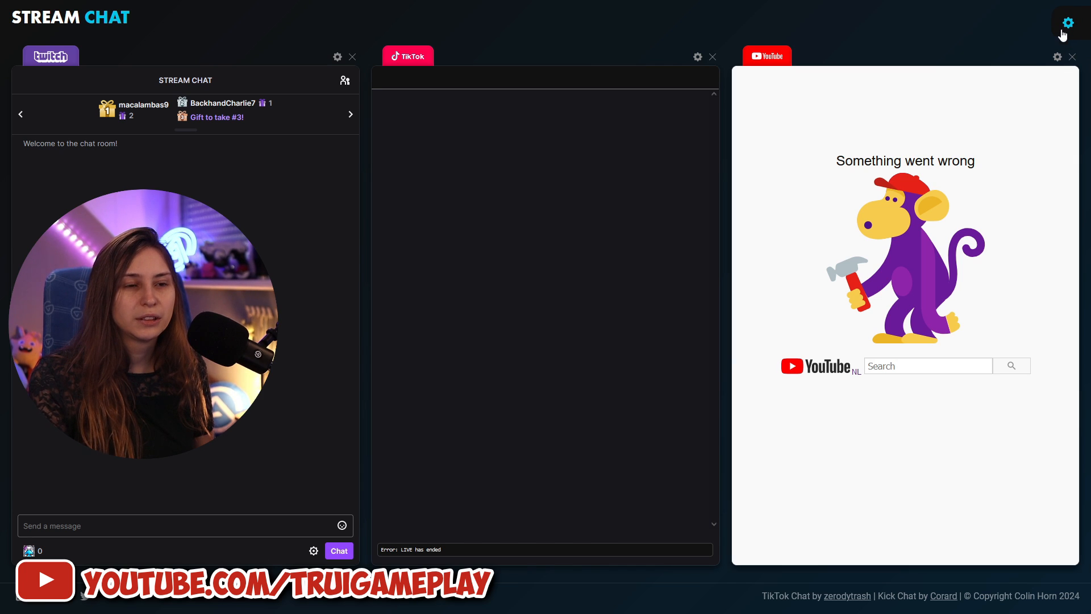
click(1068, 24)
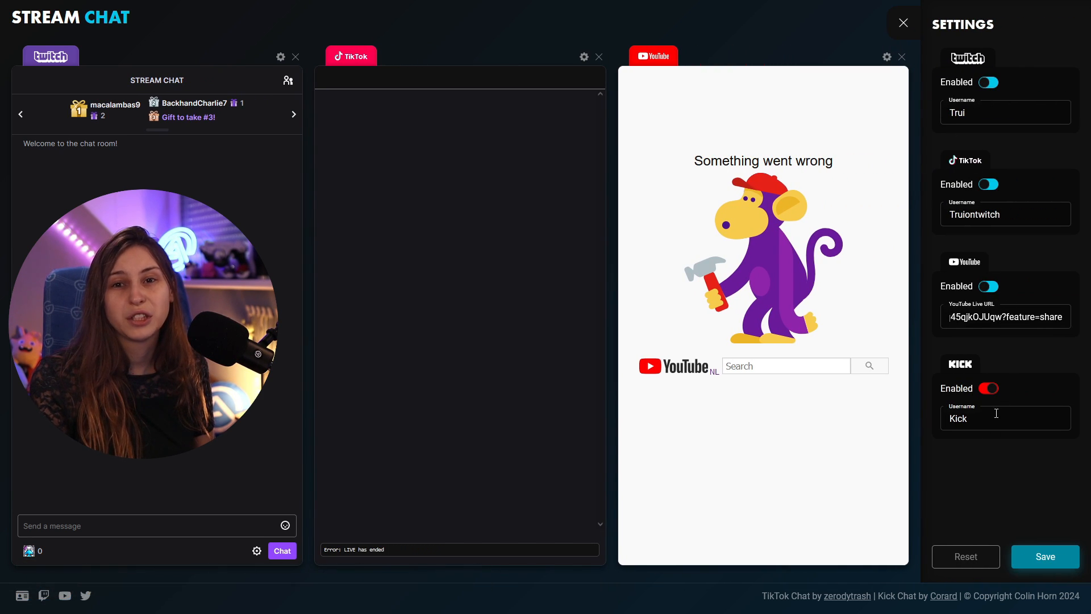
click(902, 23)
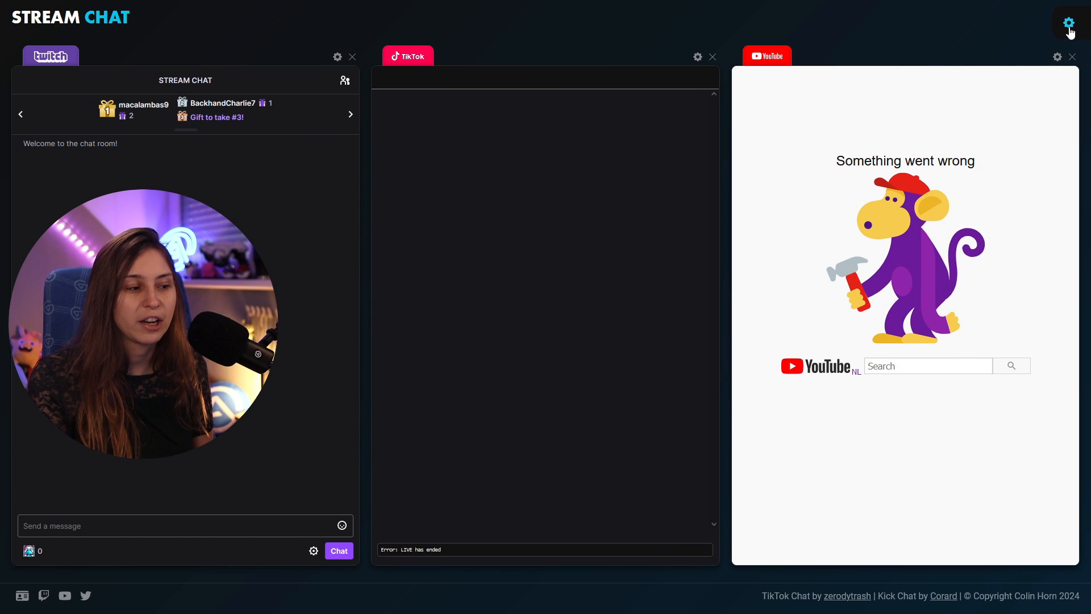
mouse_move(878, 116)
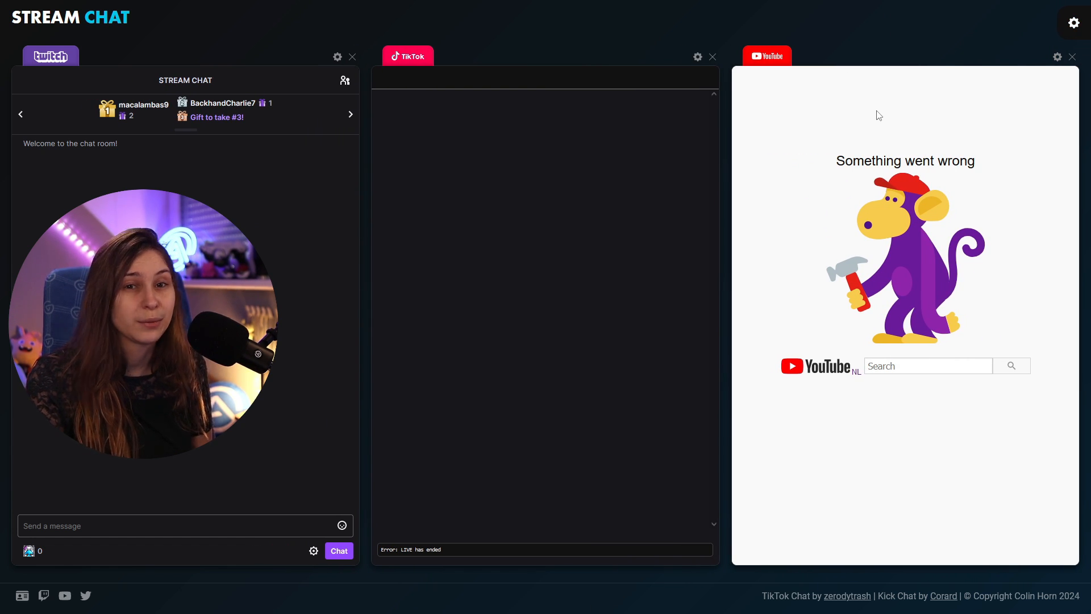